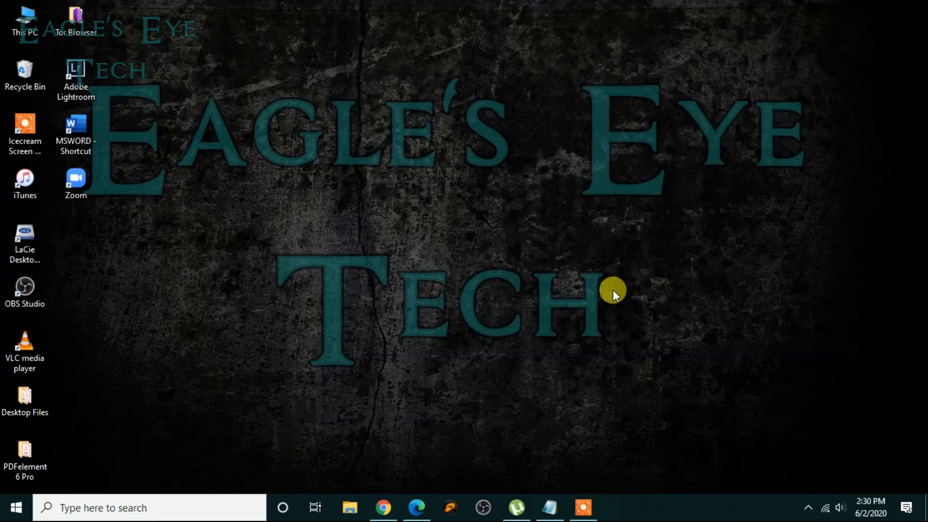
{"action": "mouse_move", "coordinate": [762, 105]}
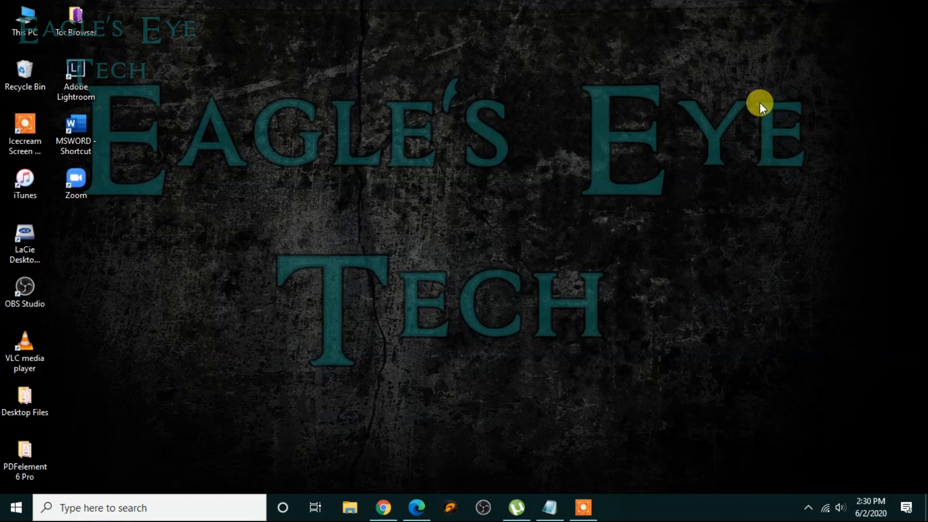
- Launch Chrome from the taskbar to reach the YouTube home page
{"action": "left_click", "coordinate": [383, 508]}
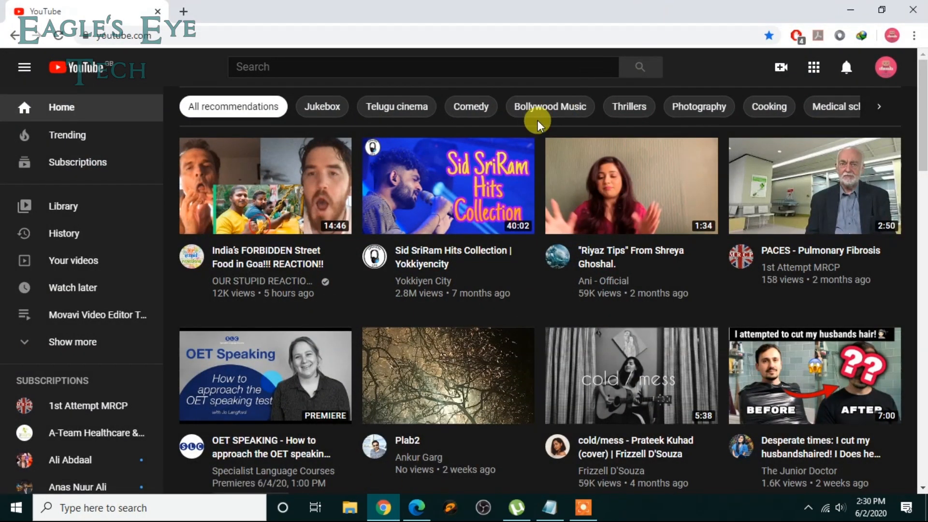
- Go through the account menu to YouTube Studio and edit the Movavi Video Editor Tutorials playlist
{"action": "left_click", "coordinate": [886, 68]}
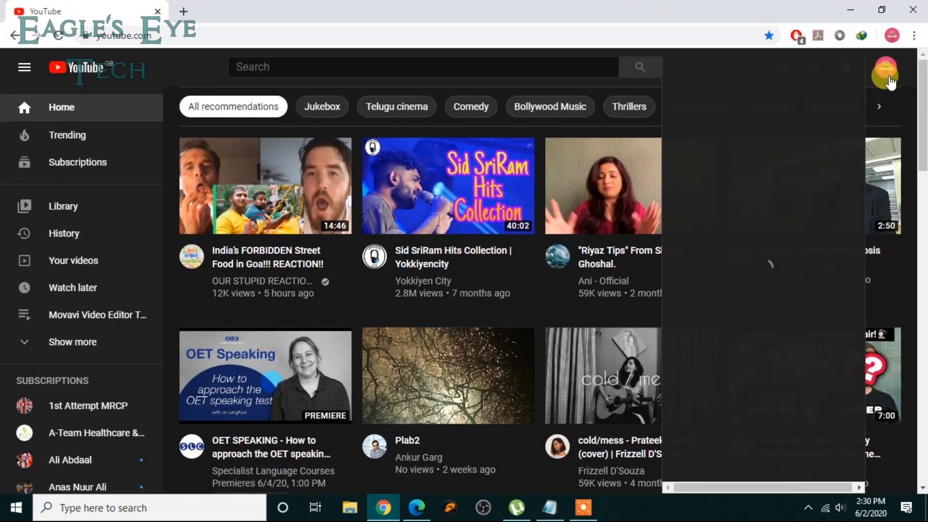
{"action": "left_click", "coordinate": [885, 67]}
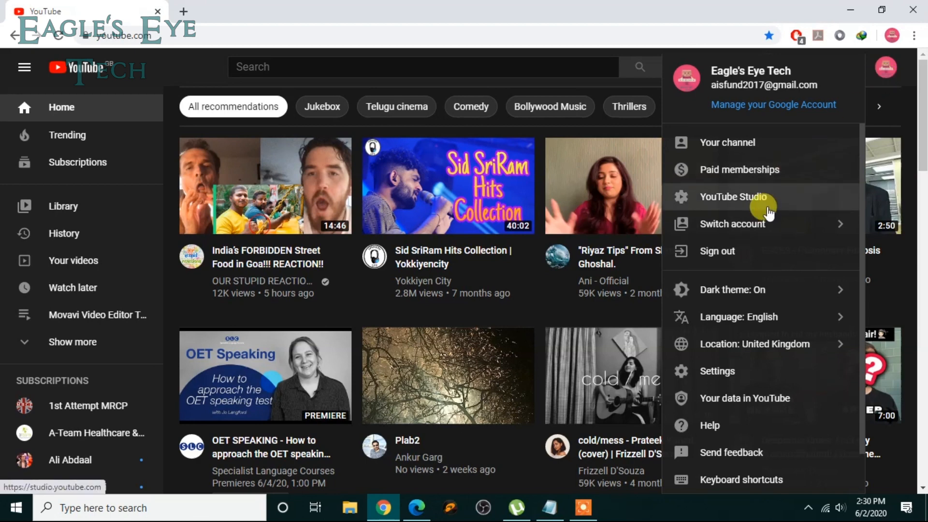
{"action": "left_click", "coordinate": [734, 197]}
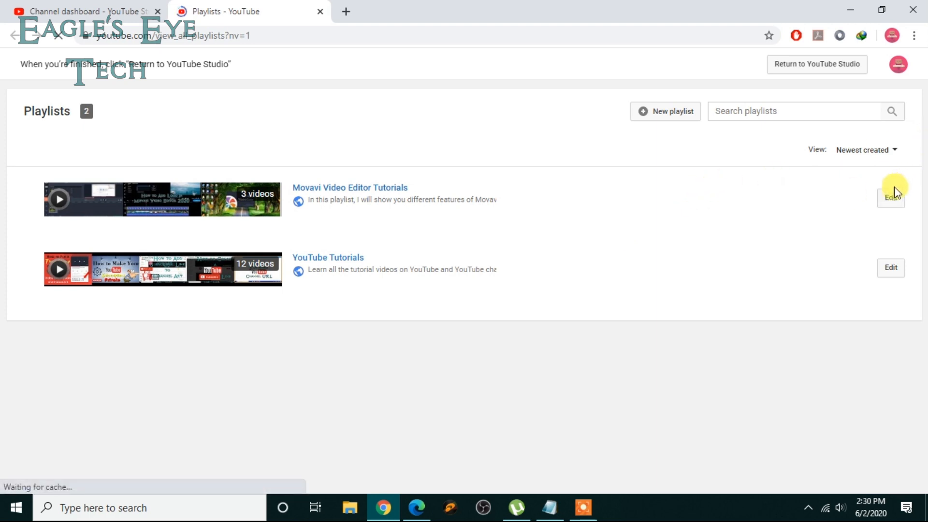
{"action": "left_click", "coordinate": [890, 197]}
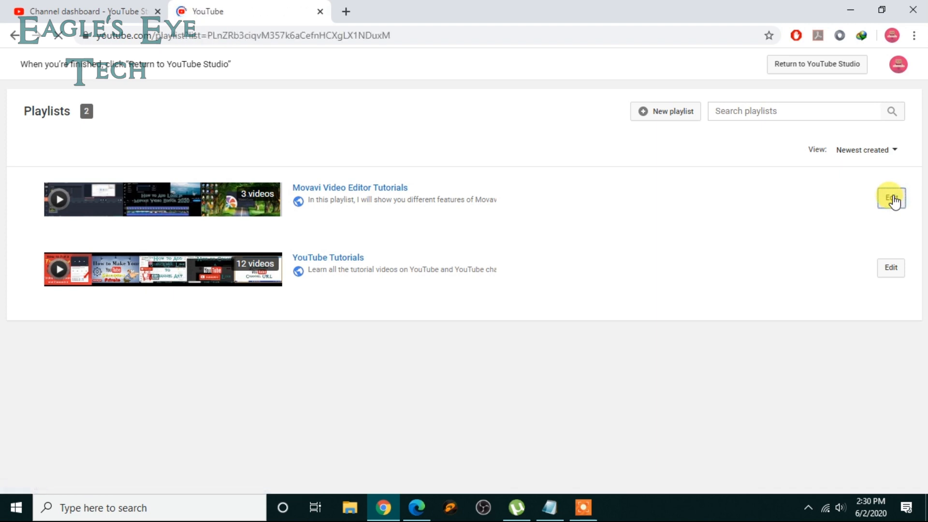
{"action": "left_click", "coordinate": [891, 198]}
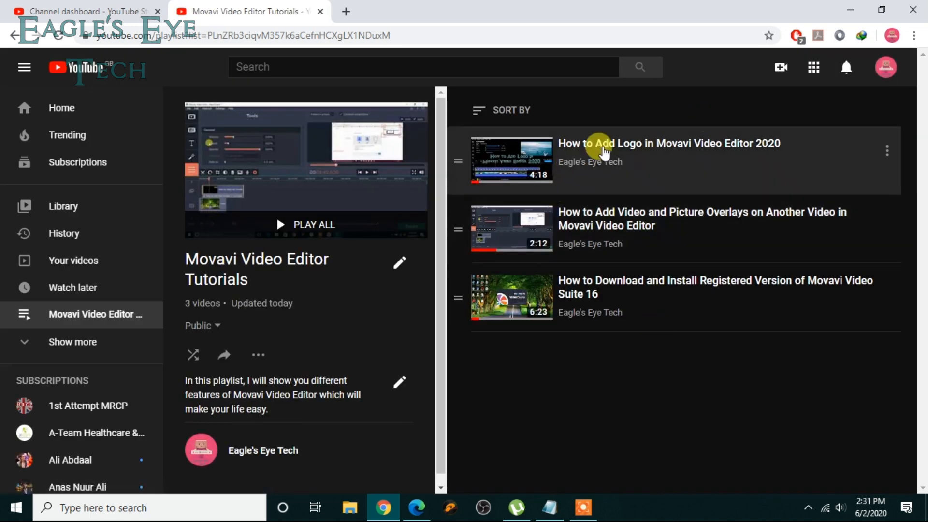
{"action": "mouse_move", "coordinate": [582, 424]}
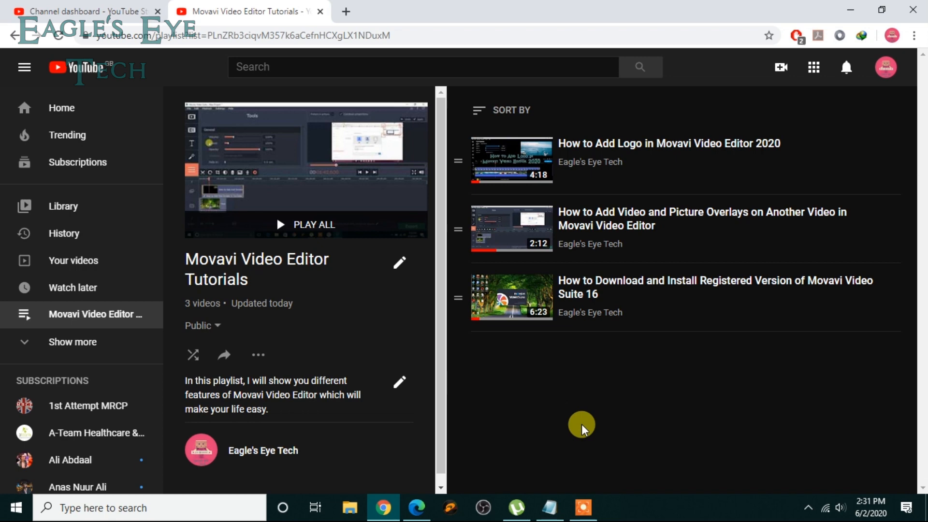
{"action": "mouse_move", "coordinate": [605, 349]}
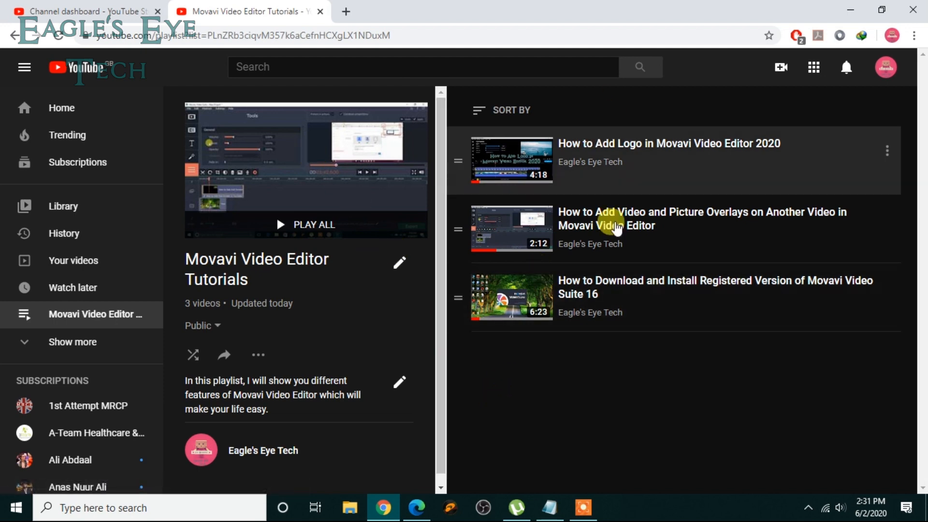
{"action": "mouse_move", "coordinate": [616, 391]}
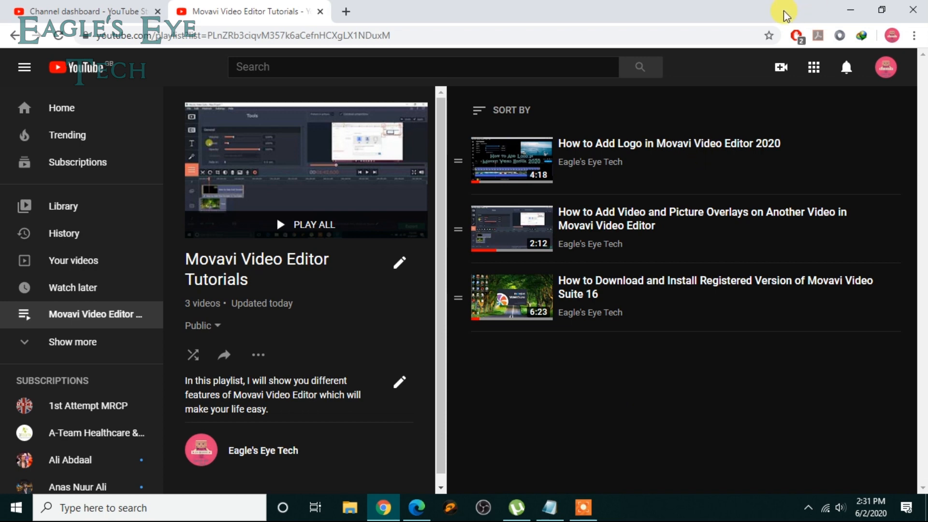
{"action": "mouse_move", "coordinate": [783, 332]}
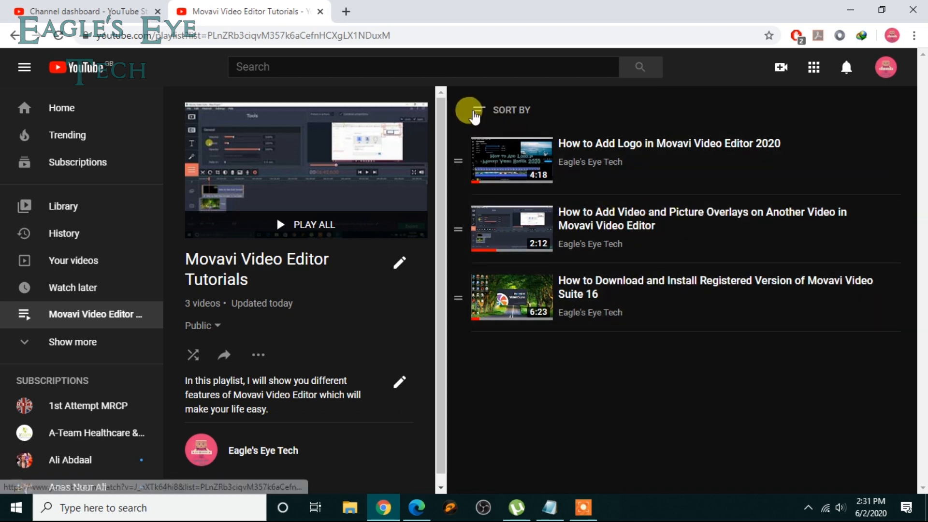
- Sort the playlist by Most popular, then by Date published (oldest)
{"action": "left_click", "coordinate": [480, 110]}
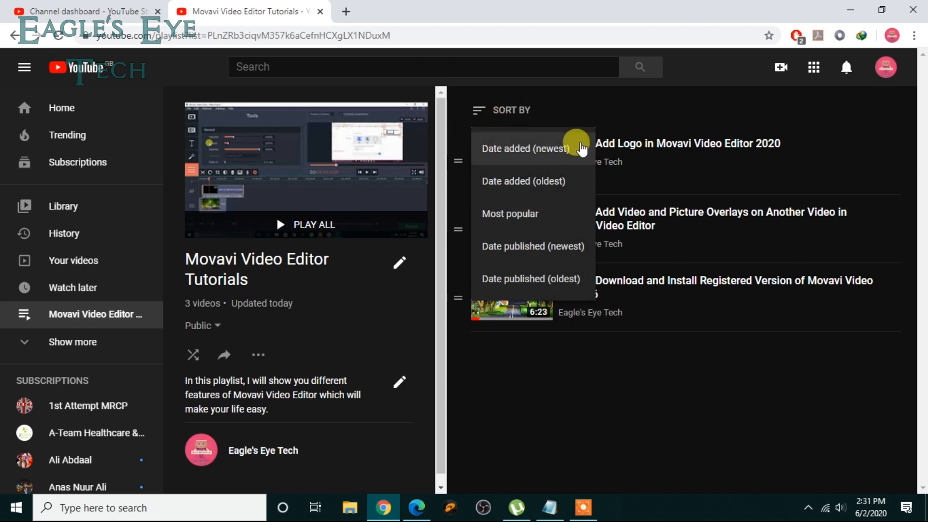
{"action": "mouse_move", "coordinate": [556, 155]}
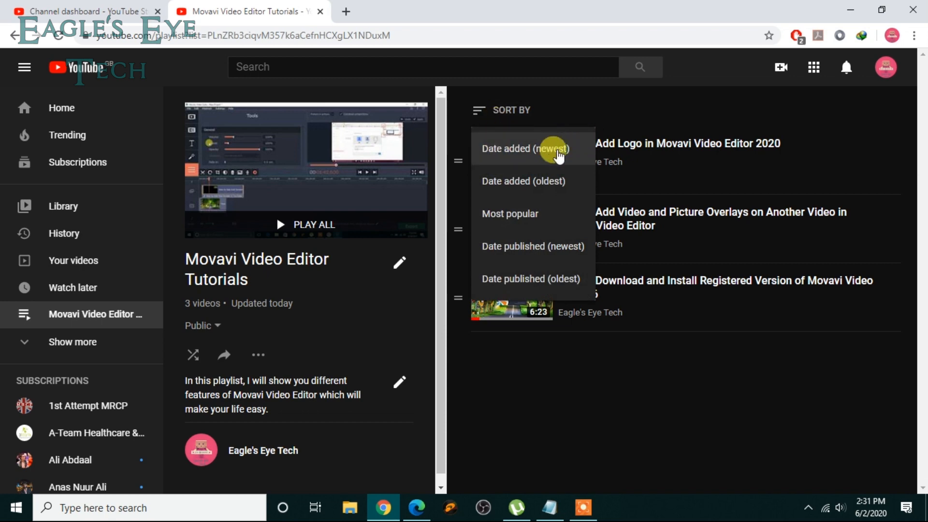
{"action": "mouse_move", "coordinate": [556, 171]}
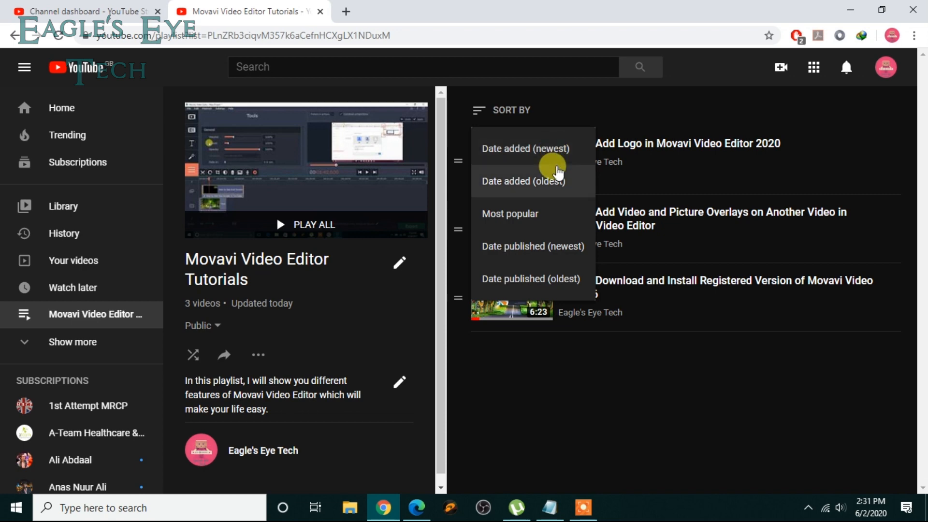
{"action": "mouse_move", "coordinate": [524, 225]}
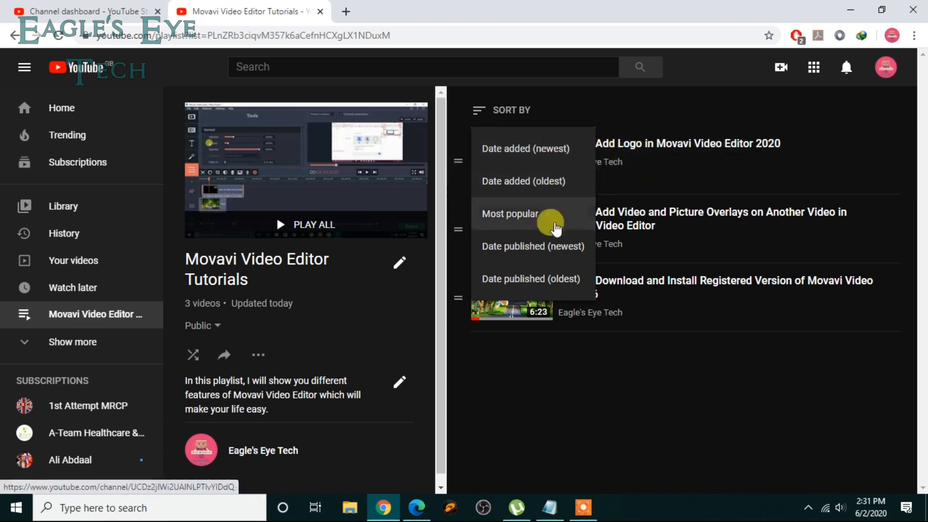
{"action": "left_click", "coordinate": [509, 213]}
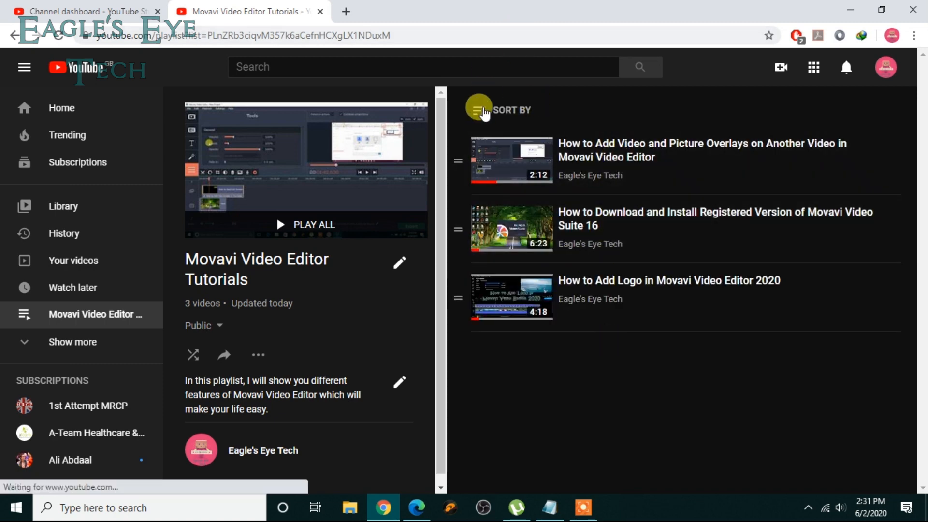
{"action": "left_click", "coordinate": [478, 110]}
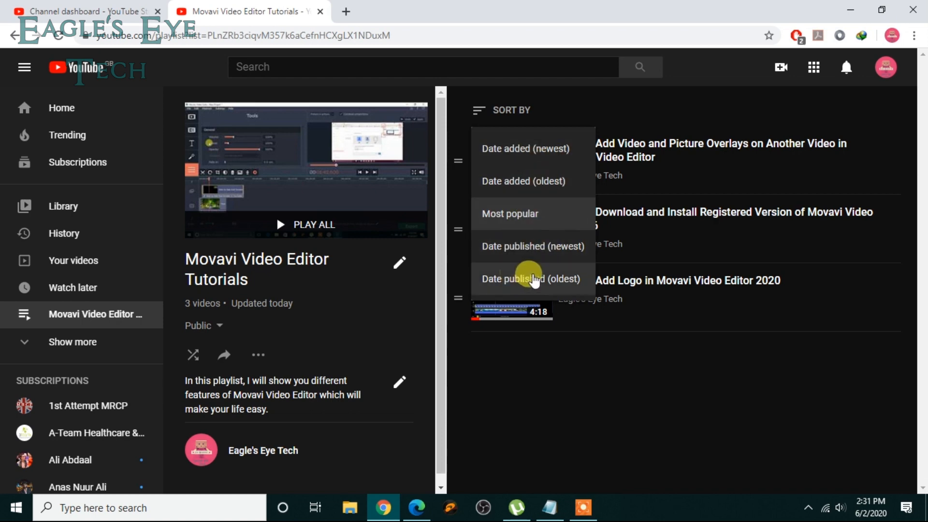
{"action": "left_click", "coordinate": [531, 279]}
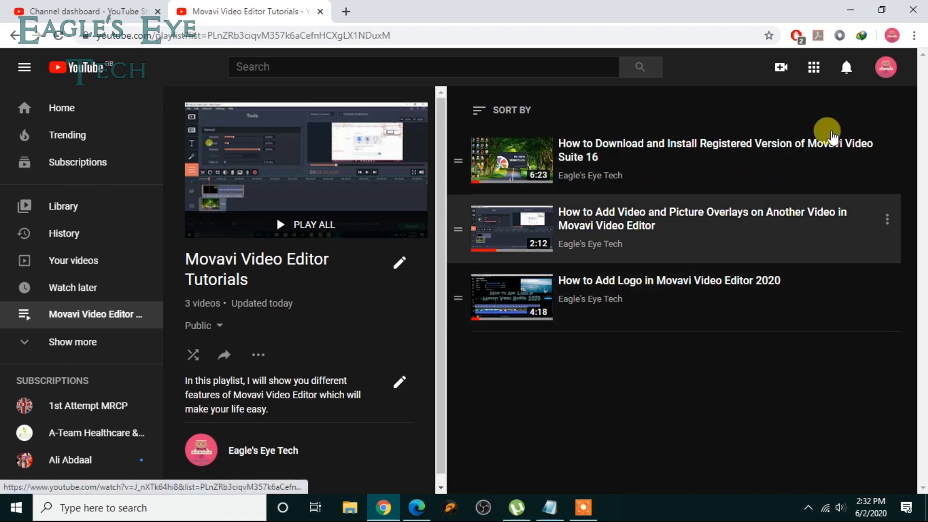
{"action": "mouse_move", "coordinate": [607, 183]}
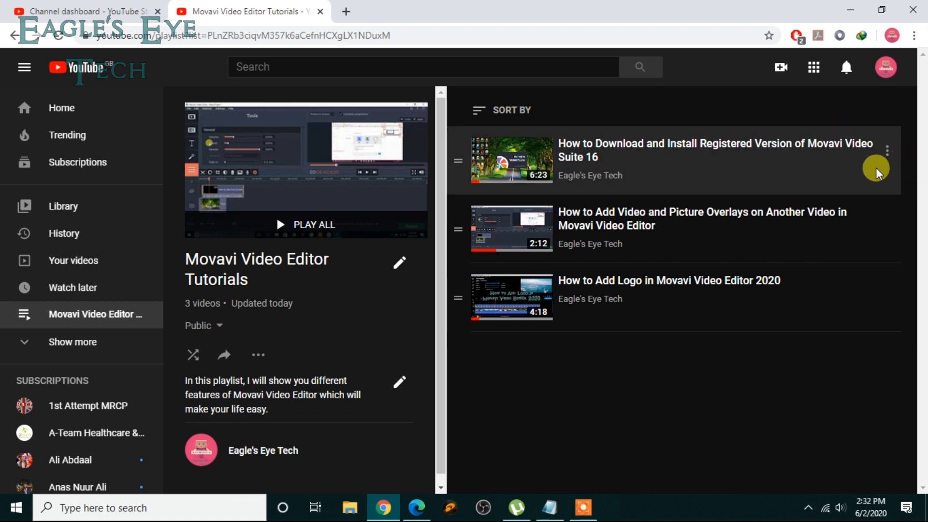
{"action": "mouse_move", "coordinate": [886, 151]}
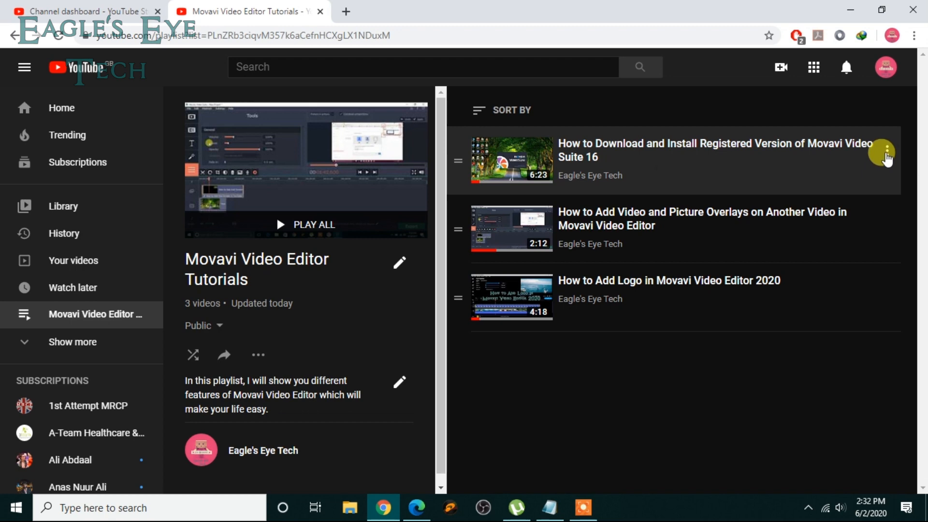
- Move the Download and Install video to the bottom and the Logo video to the top
{"action": "left_click", "coordinate": [885, 151]}
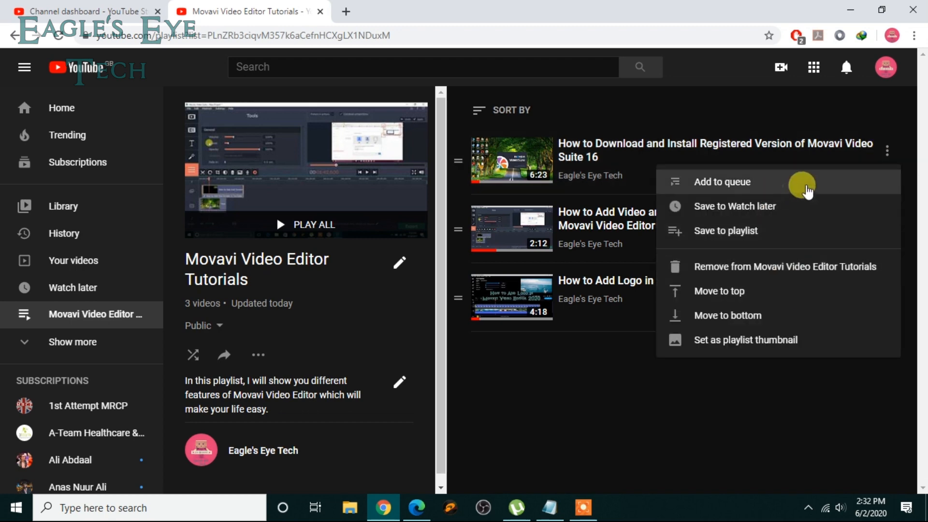
{"action": "mouse_move", "coordinate": [787, 316]}
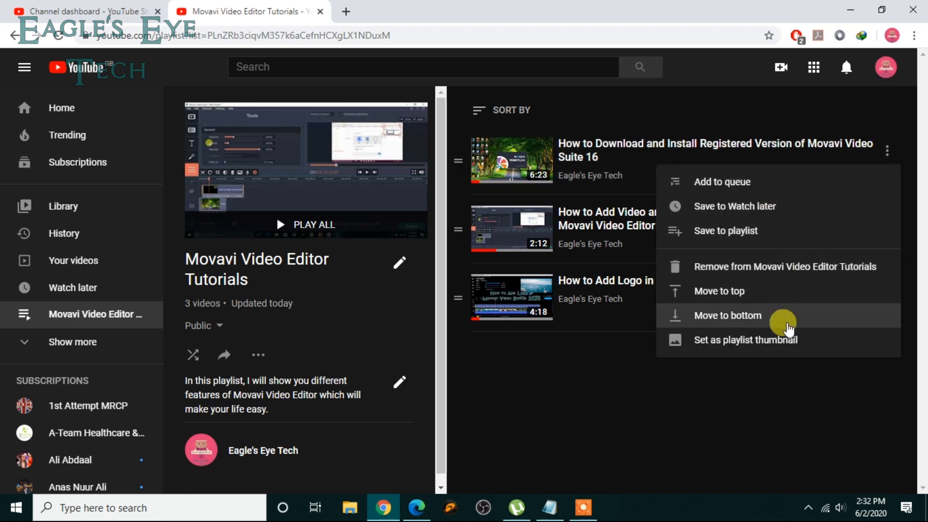
{"action": "mouse_move", "coordinate": [760, 296]}
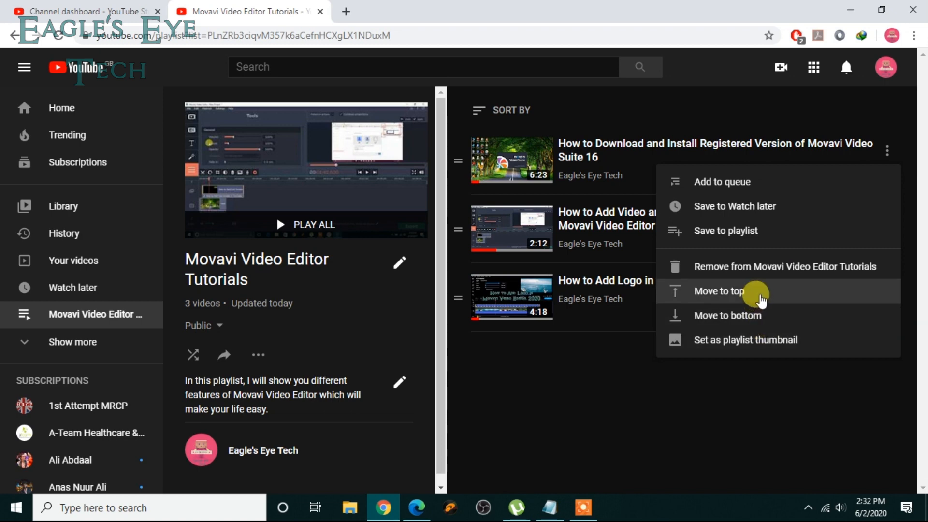
{"action": "mouse_move", "coordinate": [762, 308]}
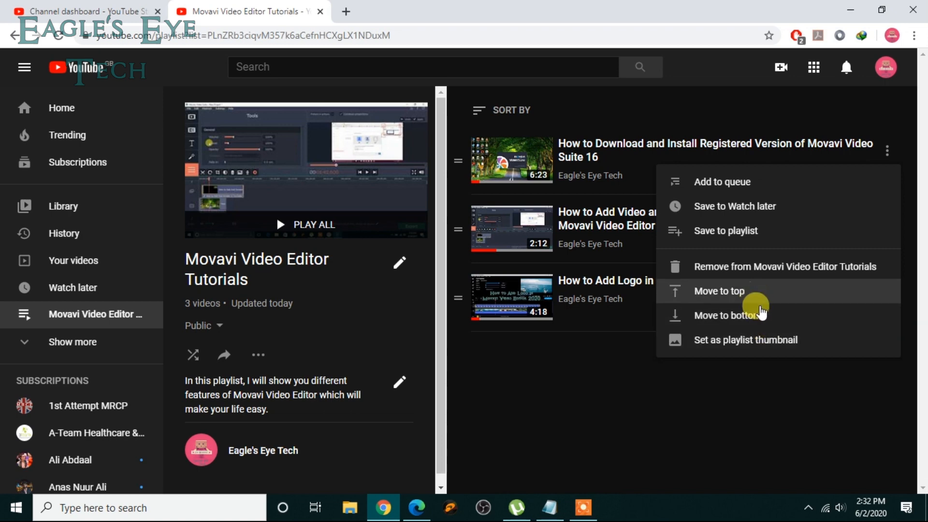
{"action": "mouse_move", "coordinate": [761, 315]}
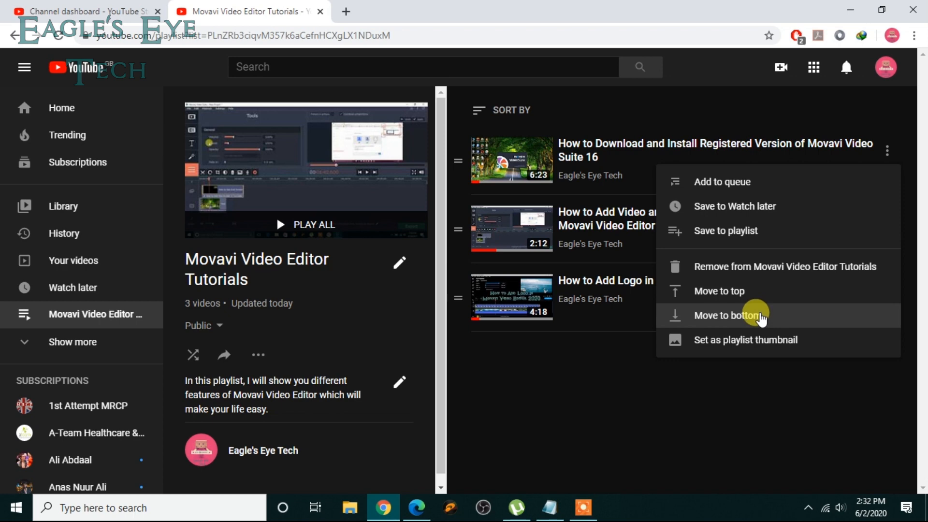
{"action": "left_click", "coordinate": [726, 315]}
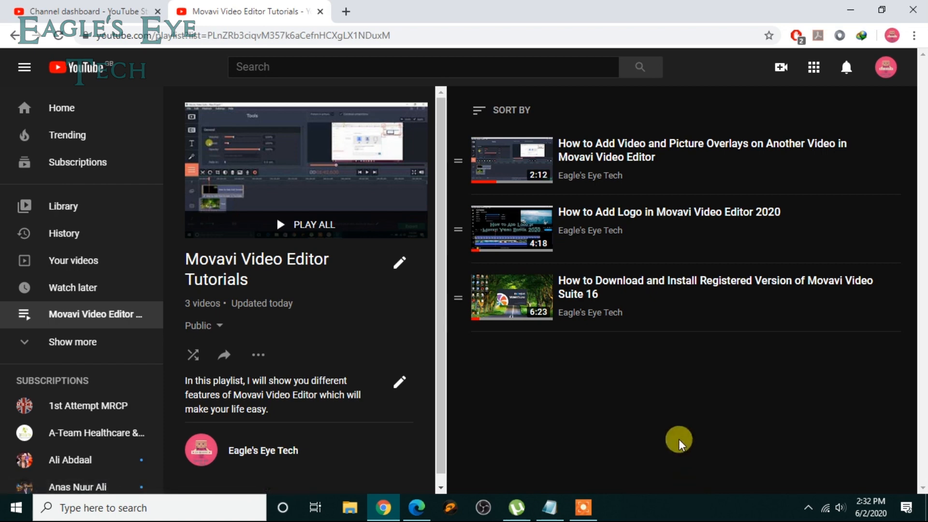
{"action": "mouse_move", "coordinate": [782, 311]}
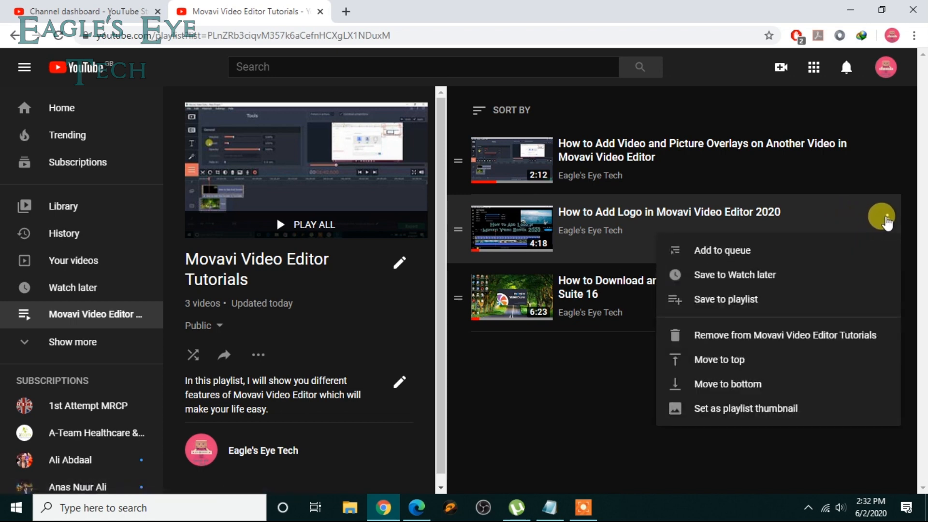
{"action": "left_click", "coordinate": [720, 359]}
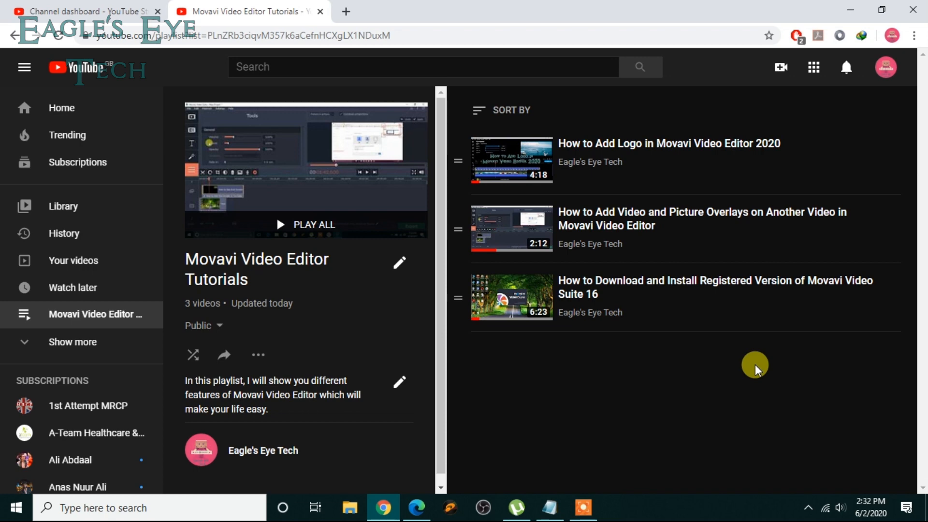
{"action": "mouse_move", "coordinate": [728, 231]}
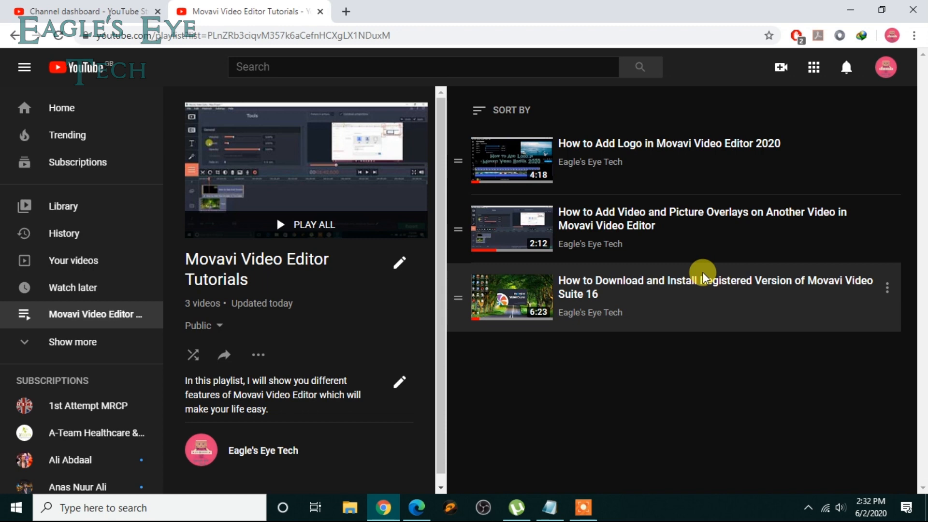
{"action": "mouse_move", "coordinate": [456, 301]}
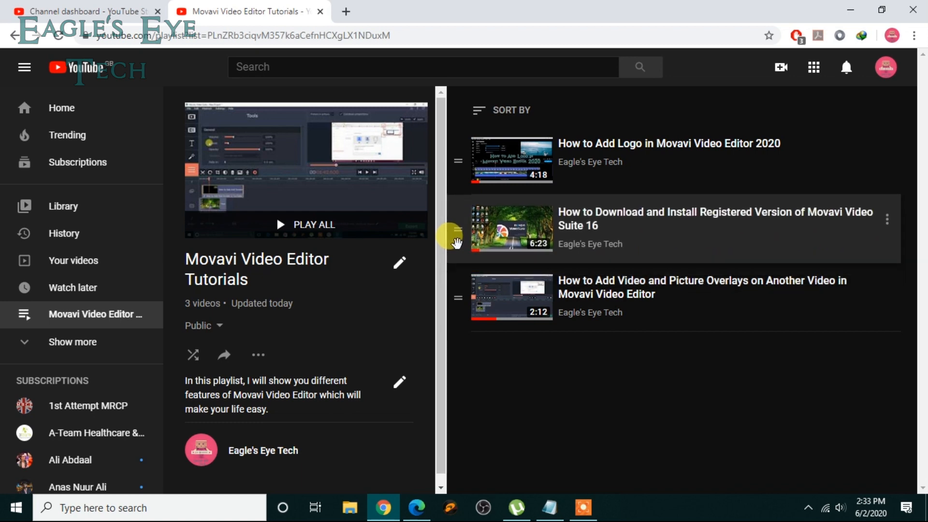
{"action": "mouse_move", "coordinate": [646, 322]}
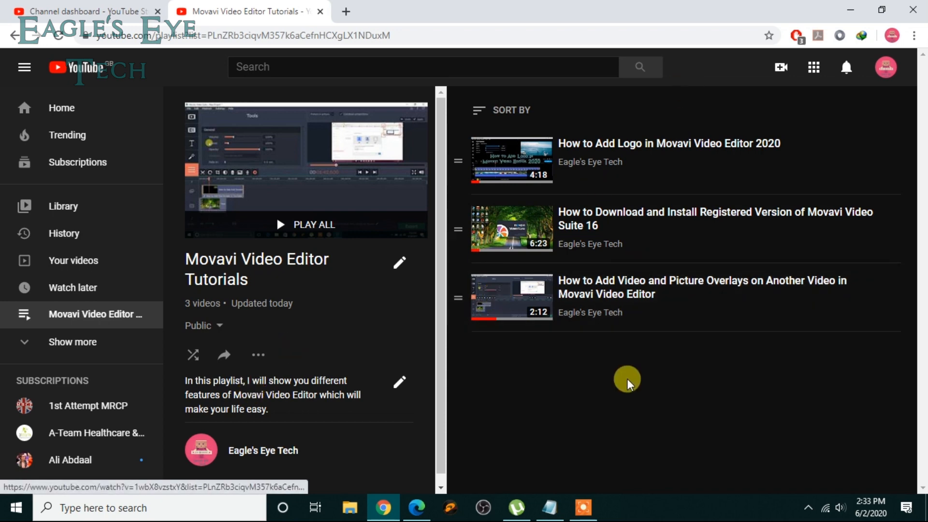
{"action": "mouse_move", "coordinate": [449, 201]}
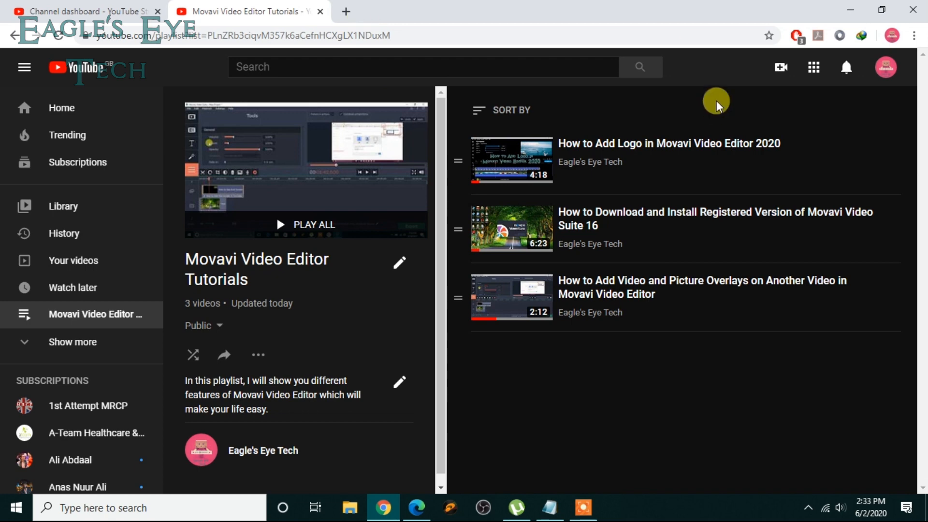
- From Your channel, Play All on the Movavi Video Editor Tutorials playlist under Created playlists
{"action": "left_click", "coordinate": [886, 67]}
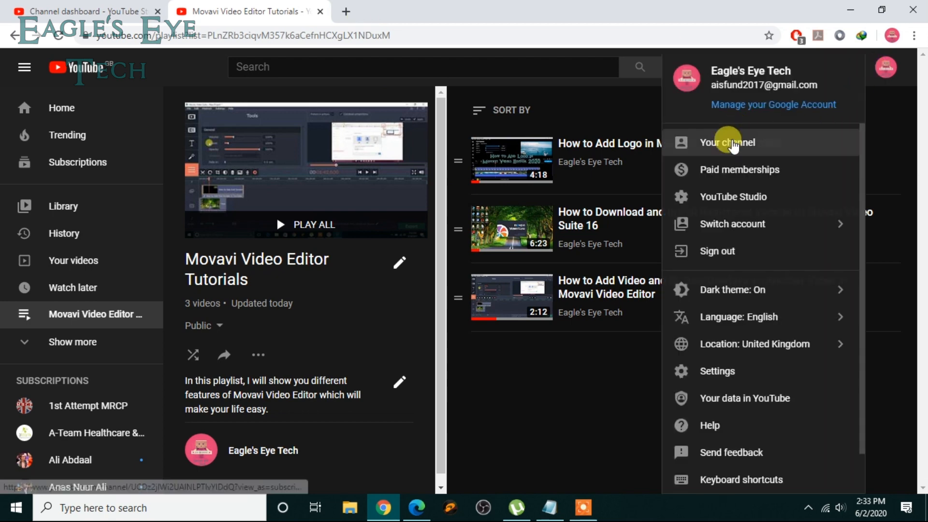
{"action": "left_click", "coordinate": [728, 142]}
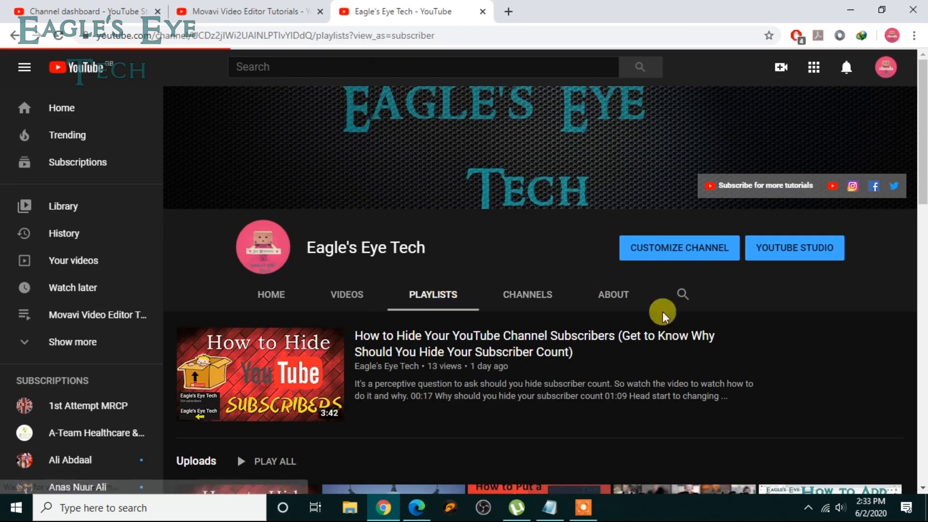
{"action": "scroll", "scroll_direction": "down", "scroll_amount": 3}
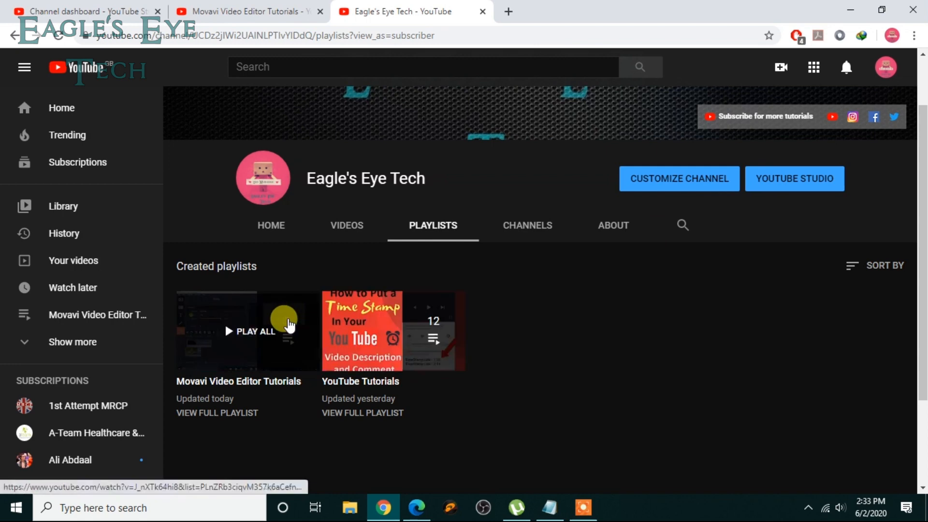
{"action": "left_click", "coordinate": [250, 331]}
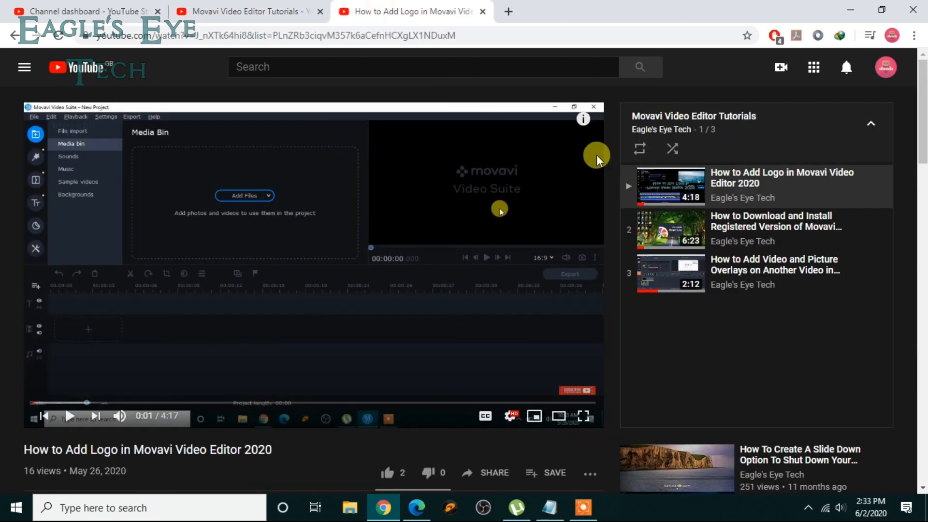
{"action": "mouse_move", "coordinate": [253, 158]}
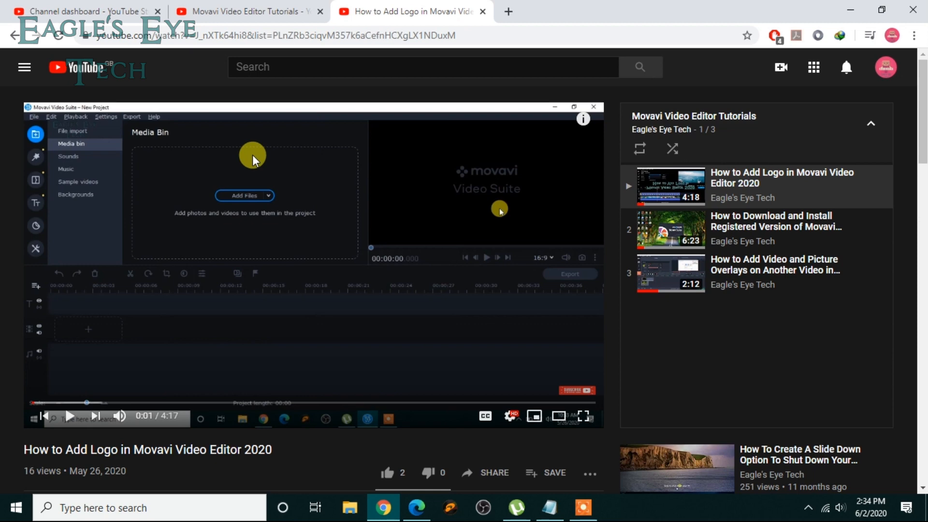
{"action": "mouse_move", "coordinate": [730, 6]}
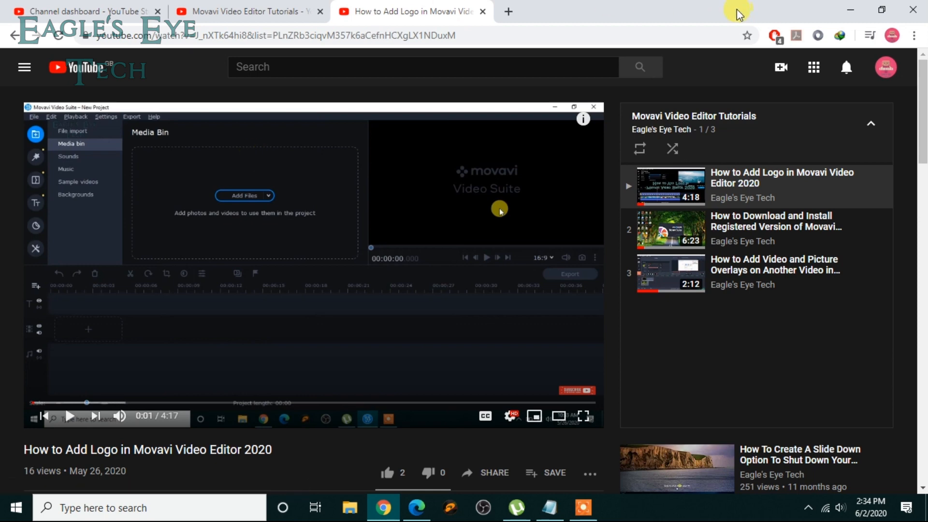
{"action": "mouse_move", "coordinate": [571, 141]}
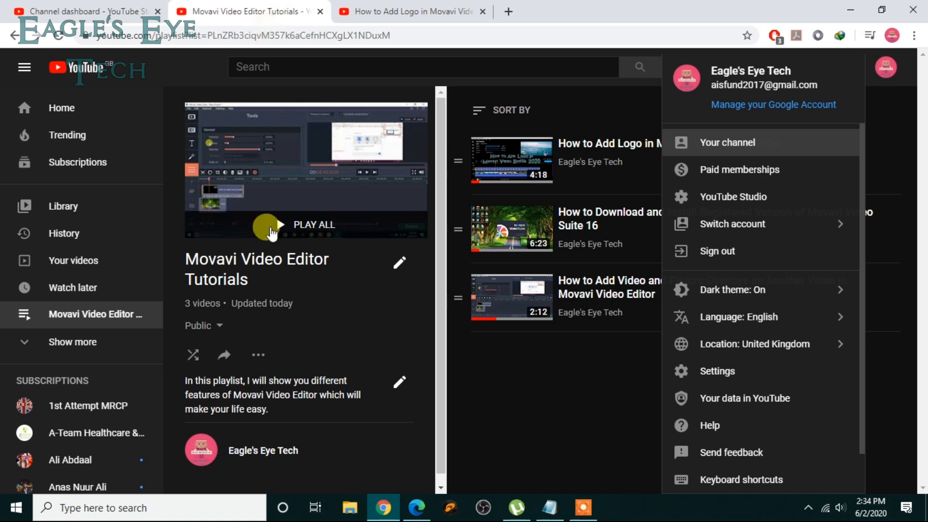
- Open the ⋯ menu under the Movavi Video Editor Tutorials playlist title
{"action": "left_click", "coordinate": [258, 354]}
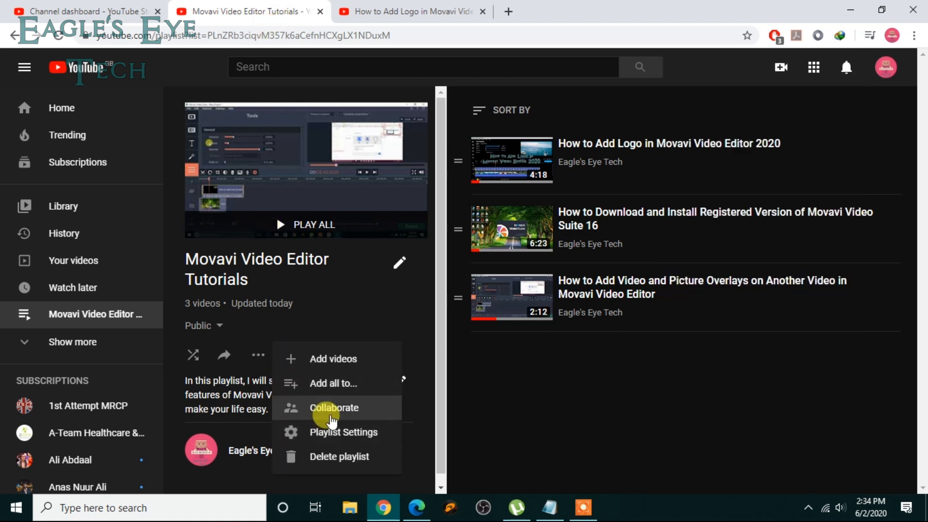
{"action": "mouse_move", "coordinate": [725, 44]}
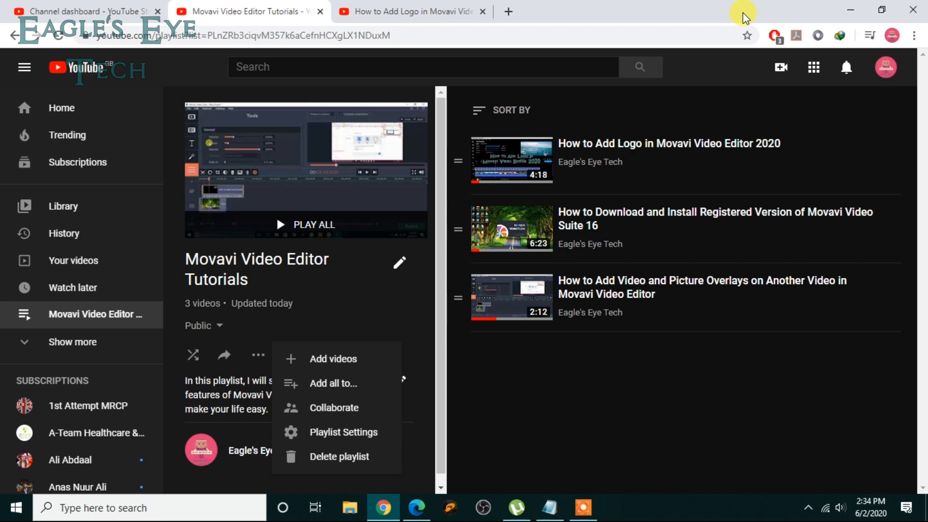
{"action": "mouse_move", "coordinate": [693, 348]}
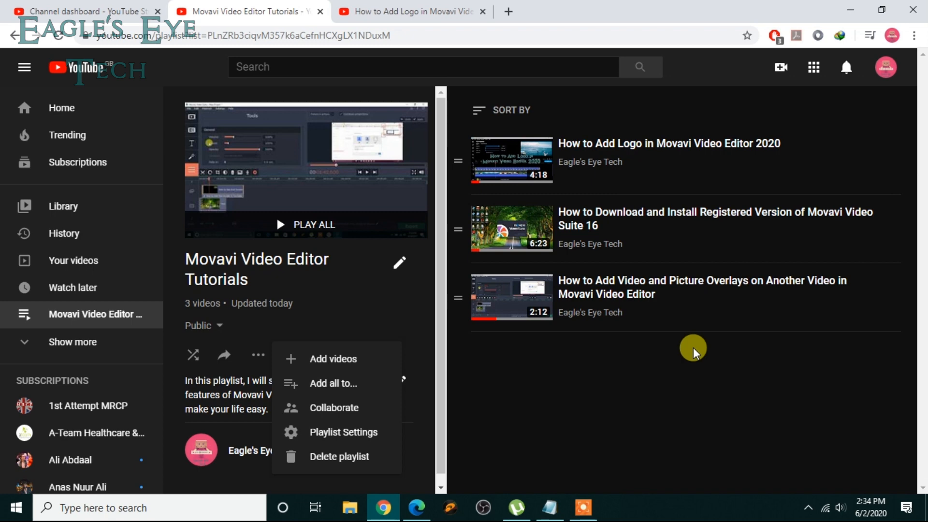
{"action": "mouse_move", "coordinate": [632, 462]}
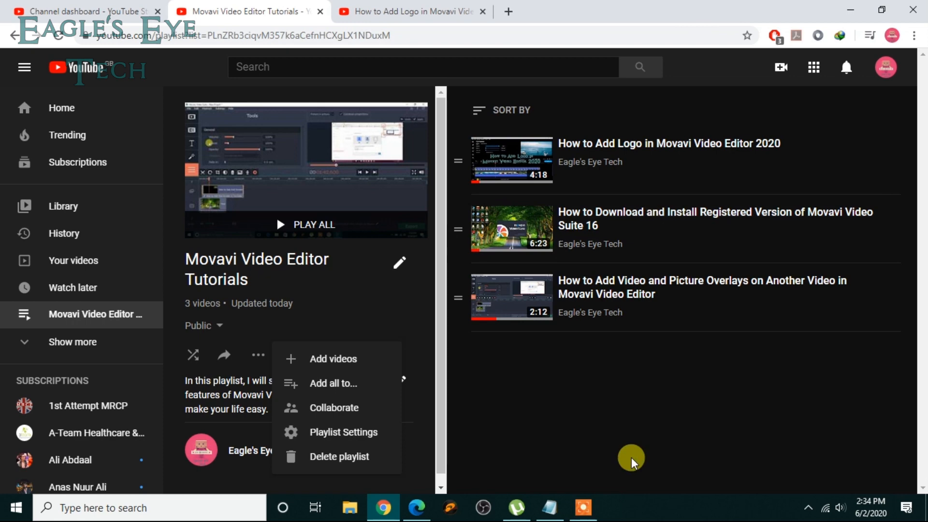